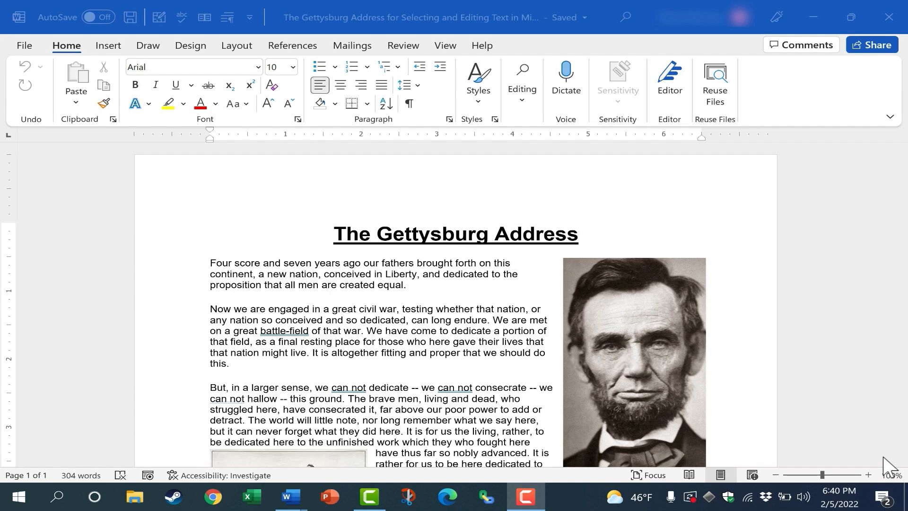
# Add the new line 'This is a' below the web link at the document's end
pyautogui.scroll(-3)
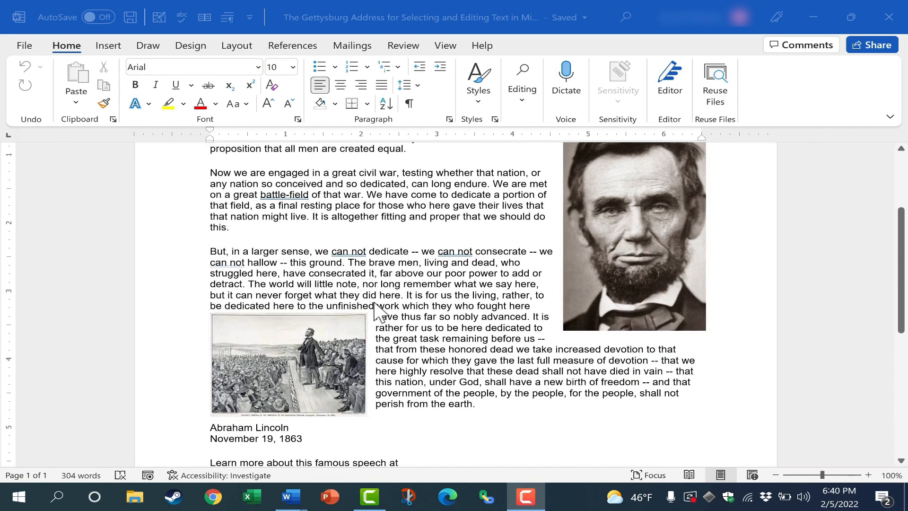
pyautogui.scroll(-3)
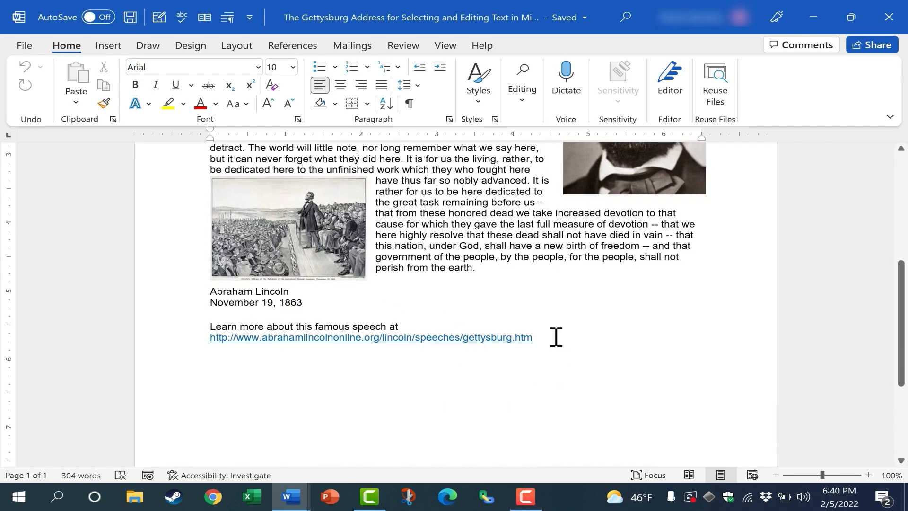
pyautogui.write('This is a')
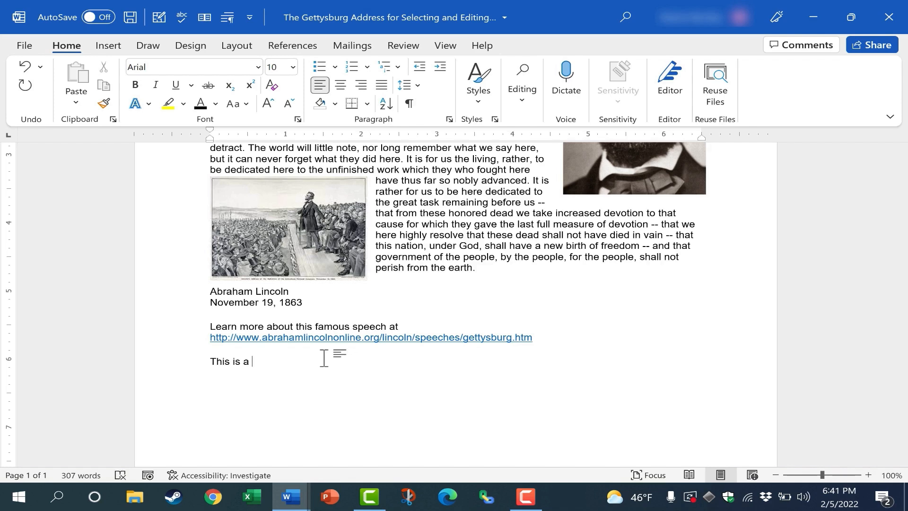
pyautogui.scroll(3)
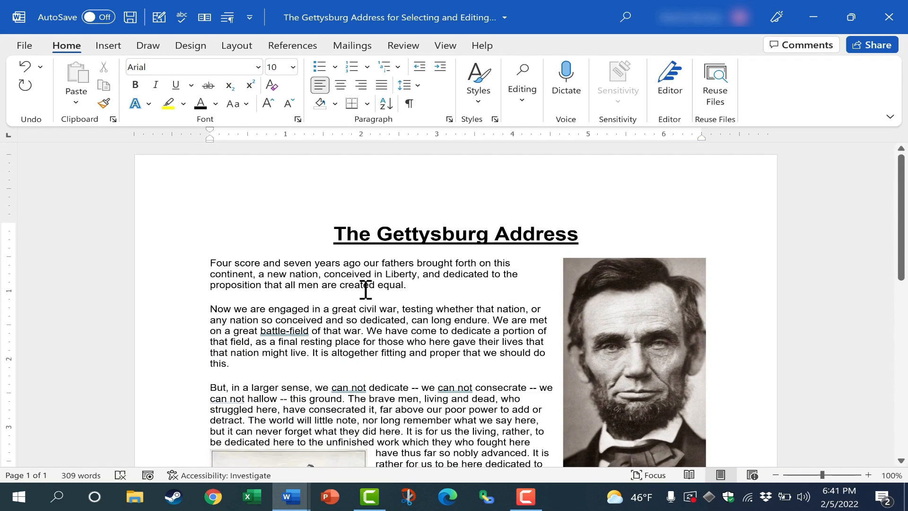
pyautogui.moveTo(385, 246)
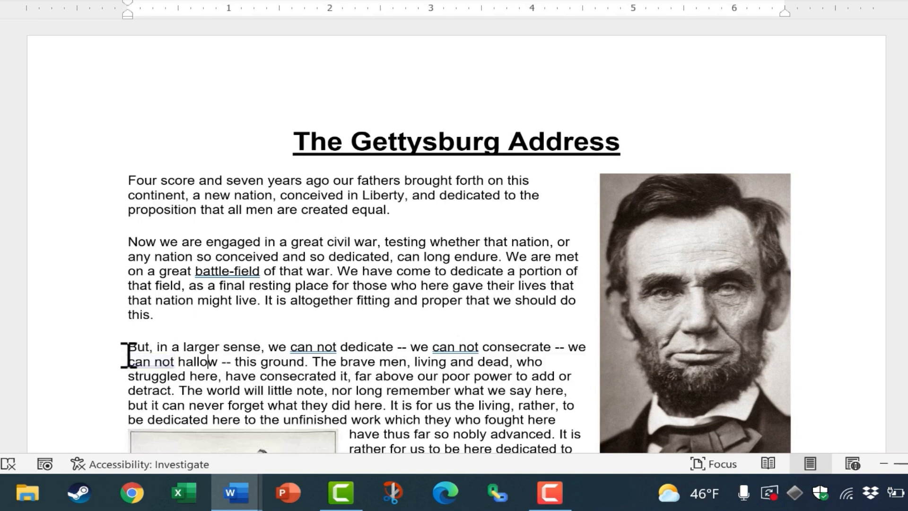
pyautogui.moveTo(207, 346)
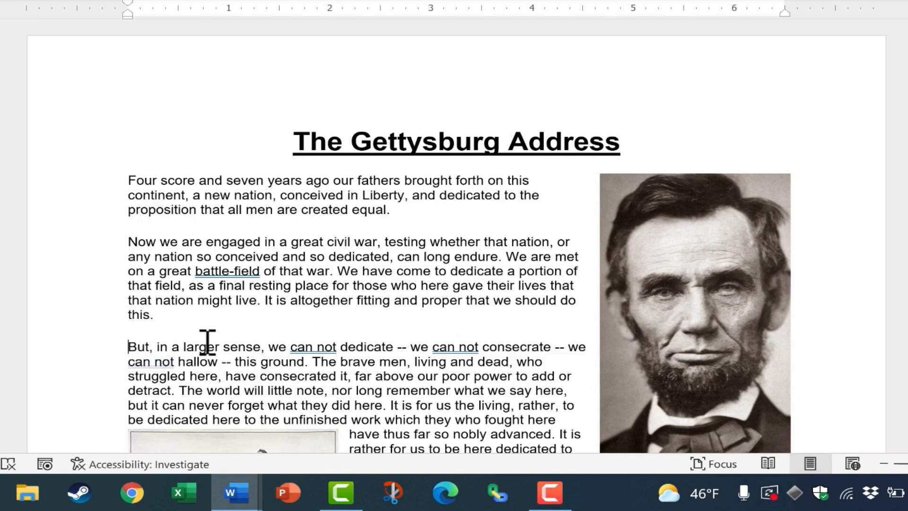
pyautogui.press('shift')
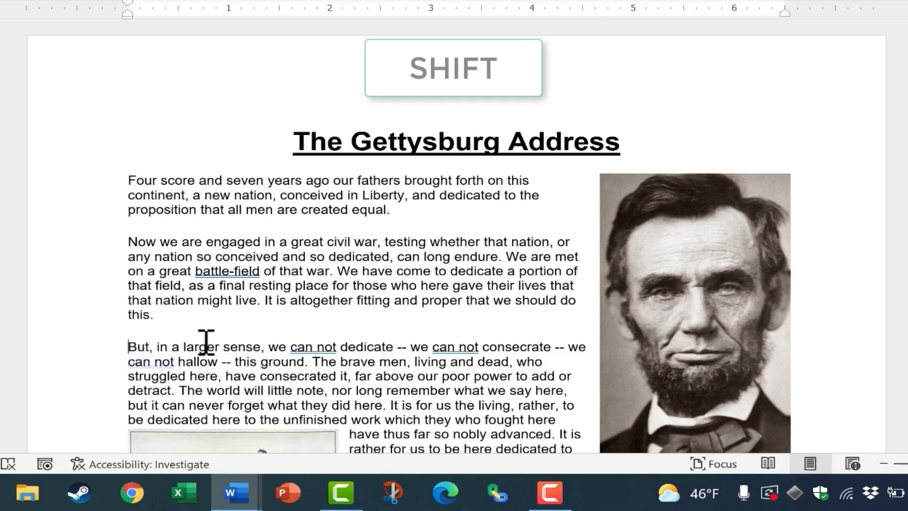
pyautogui.moveTo(551, 342)
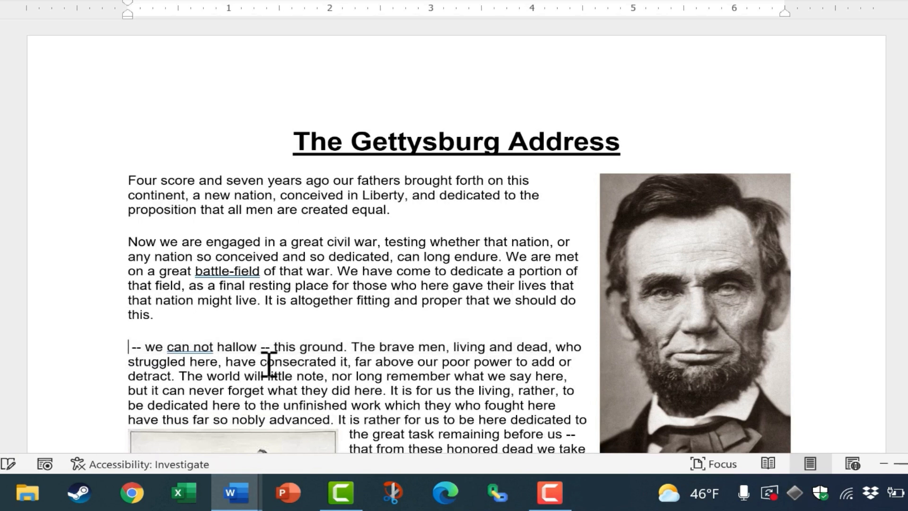
pyautogui.write('a')
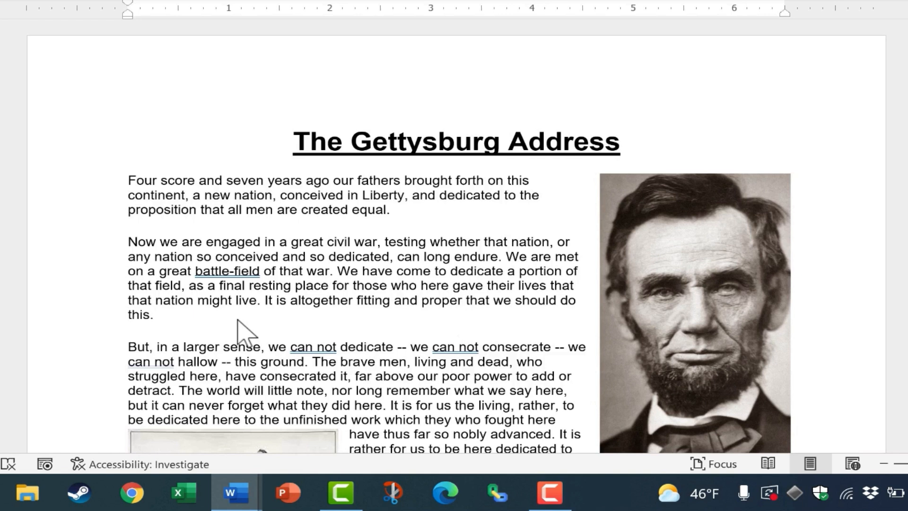
pyautogui.moveTo(257, 303)
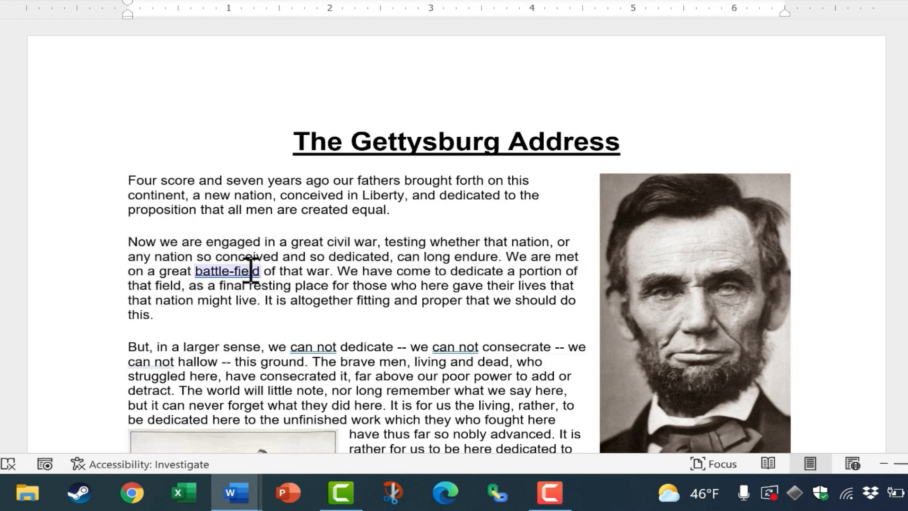
# Select the word 'battle-field', then the whole sentence beginning 'We have come to dedicate'
pyautogui.click(227, 270)
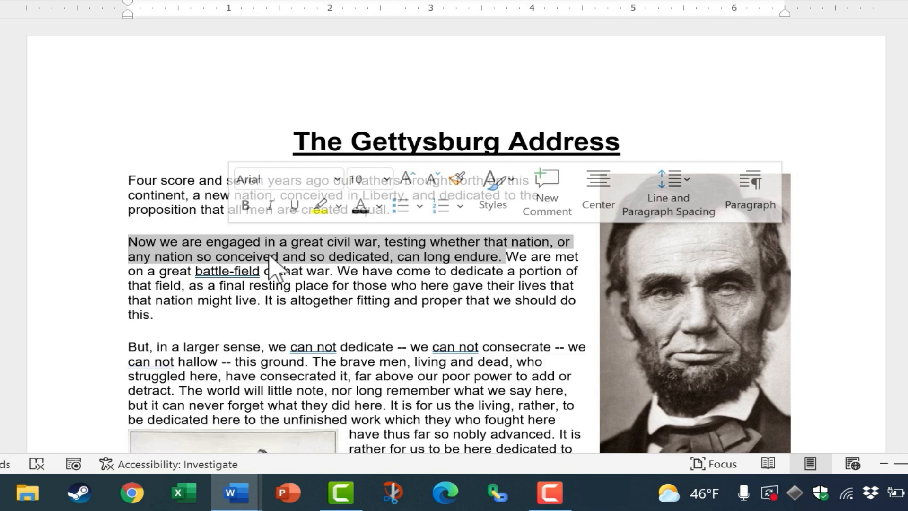
pyautogui.click(390, 284)
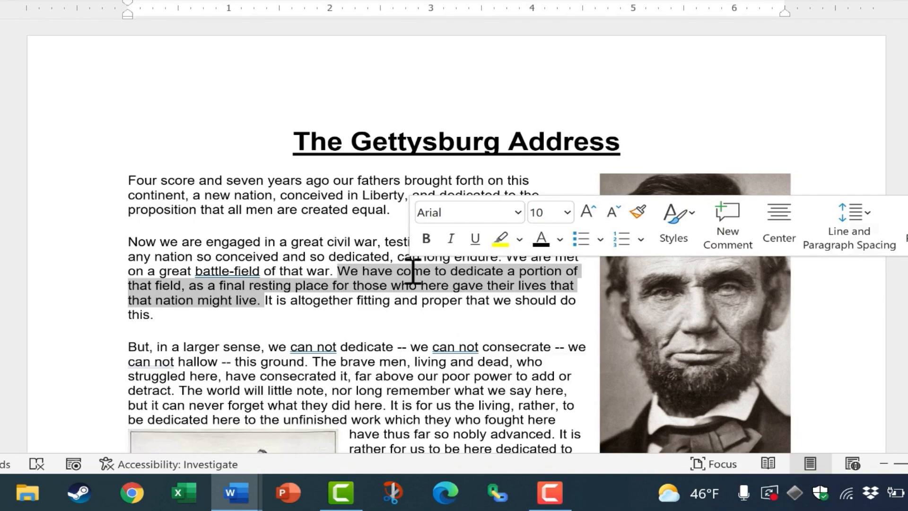
pyautogui.scroll(-3)
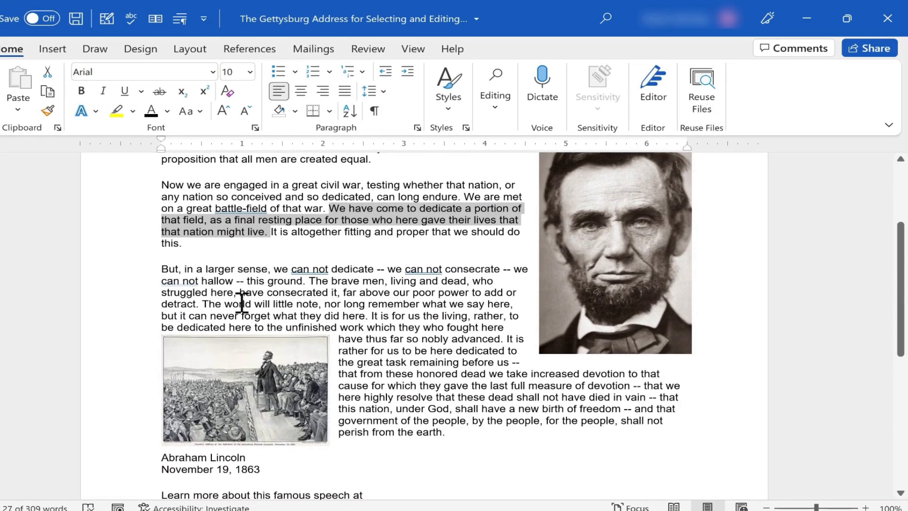
pyautogui.moveTo(60, 324)
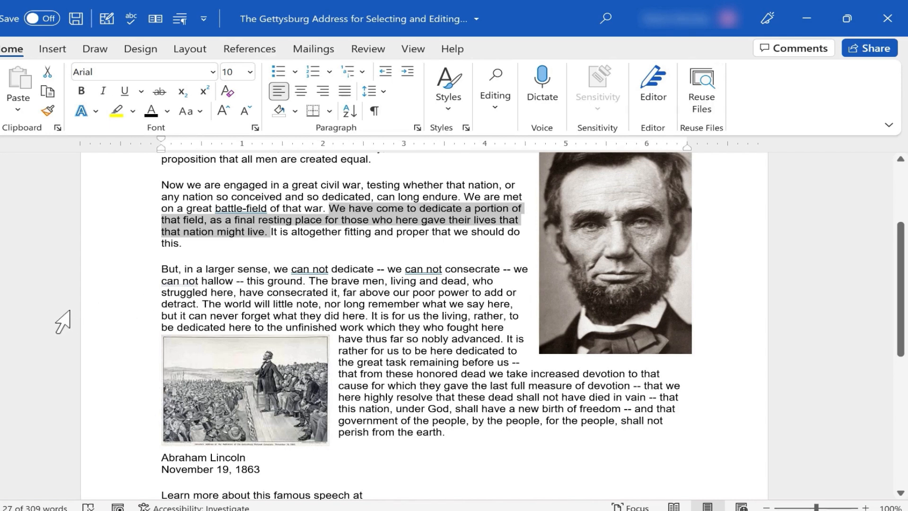
pyautogui.moveTo(81, 304)
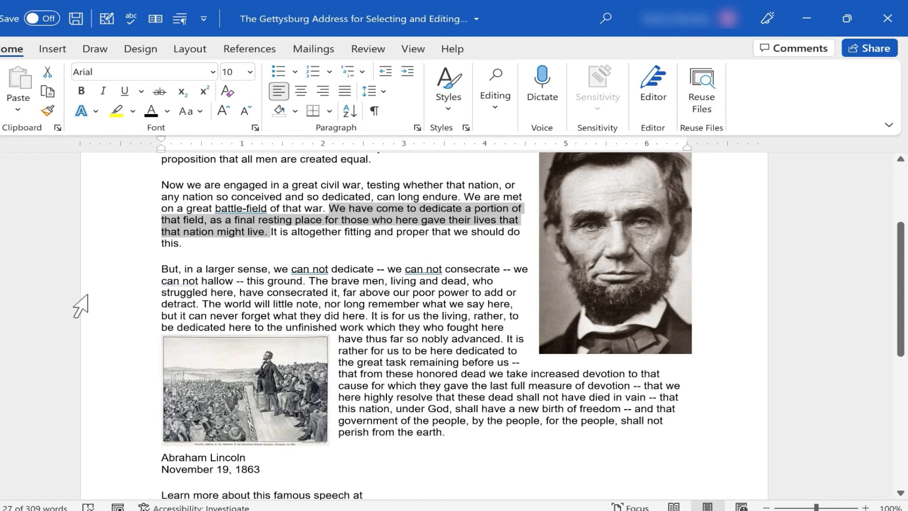
pyautogui.moveTo(51, 324)
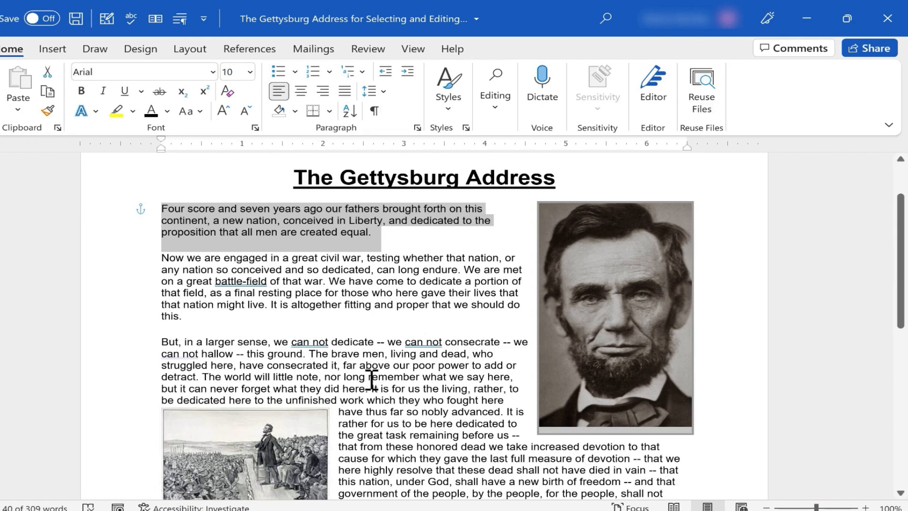
pyautogui.moveTo(390, 379)
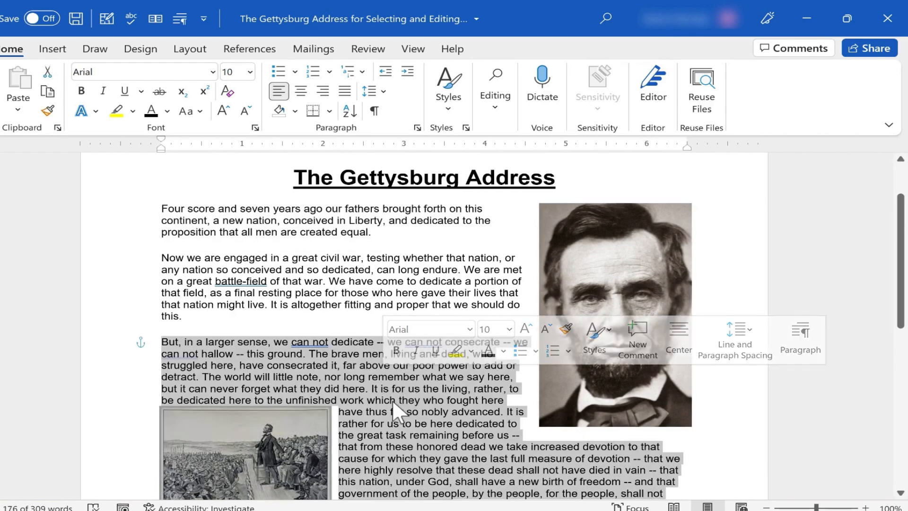
# Scroll through the document to reach the opening 'Four score' paragraph for selection
pyautogui.scroll(-3)
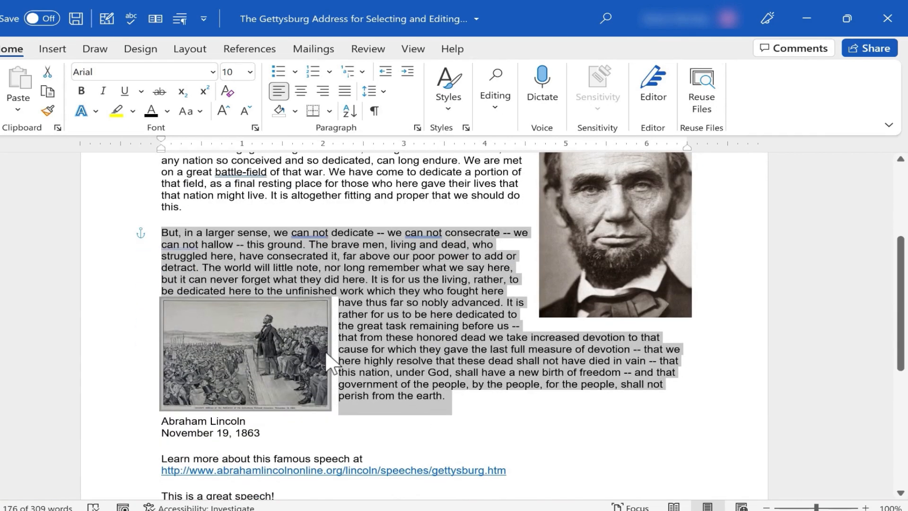
pyautogui.moveTo(413, 283)
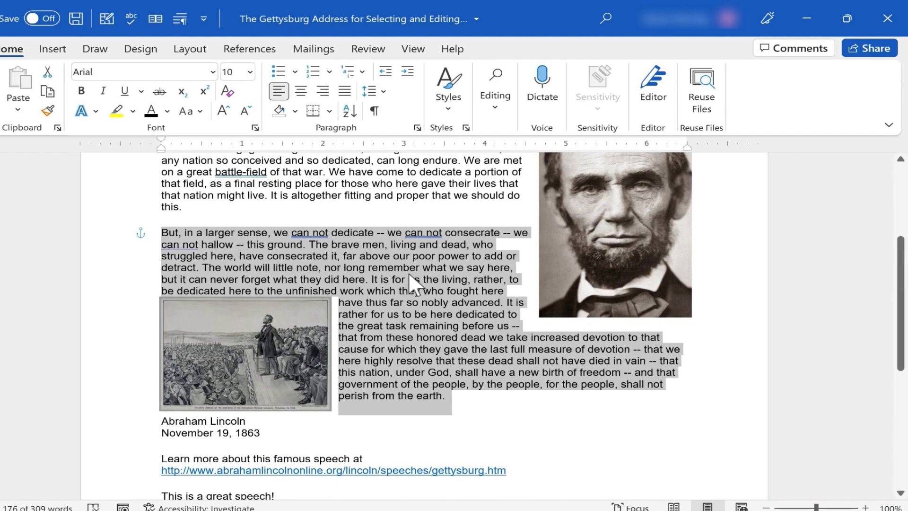
pyautogui.scroll(3)
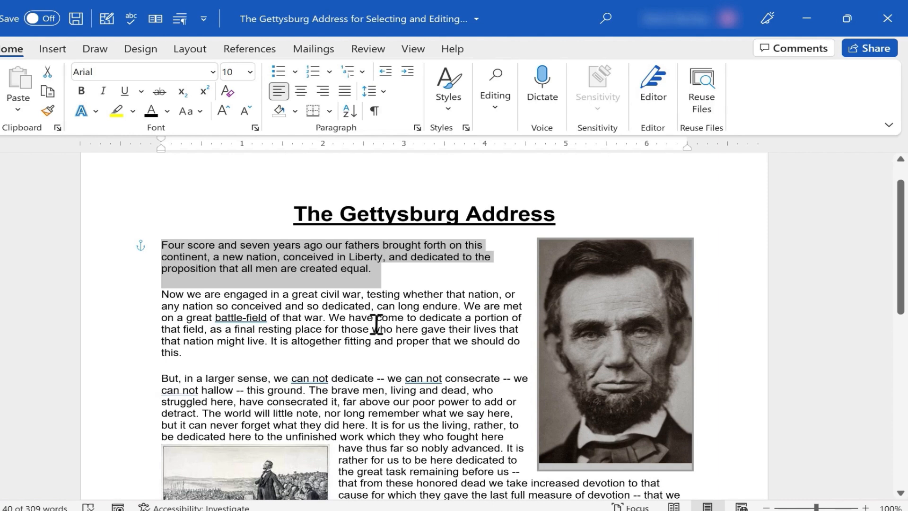
# Select the entire document, title through pictures, with Ctrl+A
pyautogui.click(301, 226)
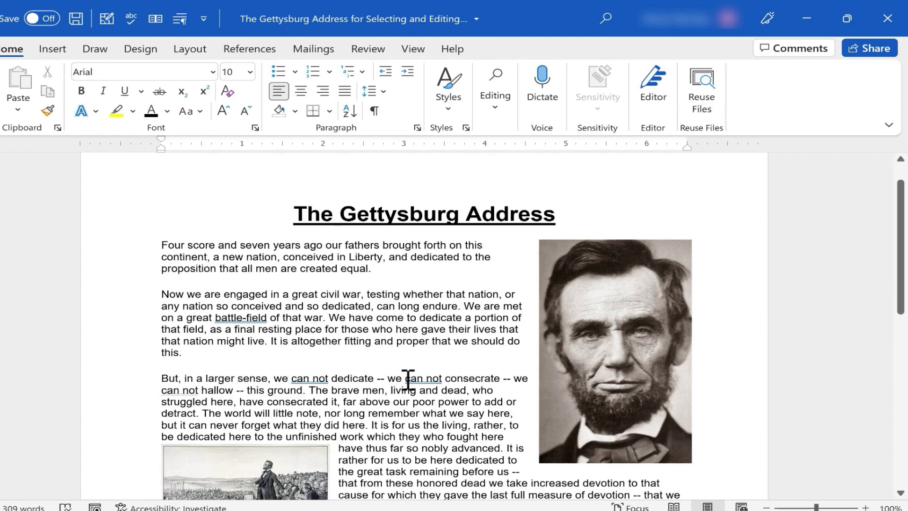
pyautogui.press('ctrl+a')
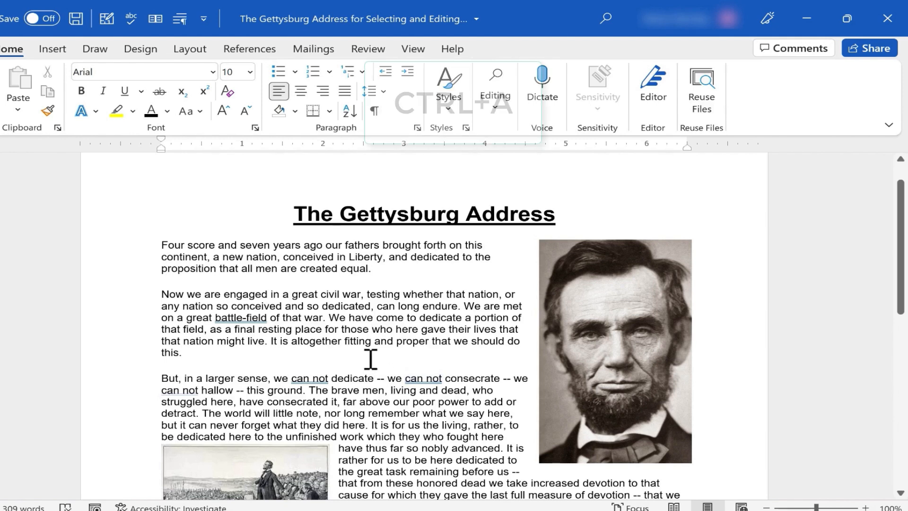
pyautogui.press('ctrl+a')
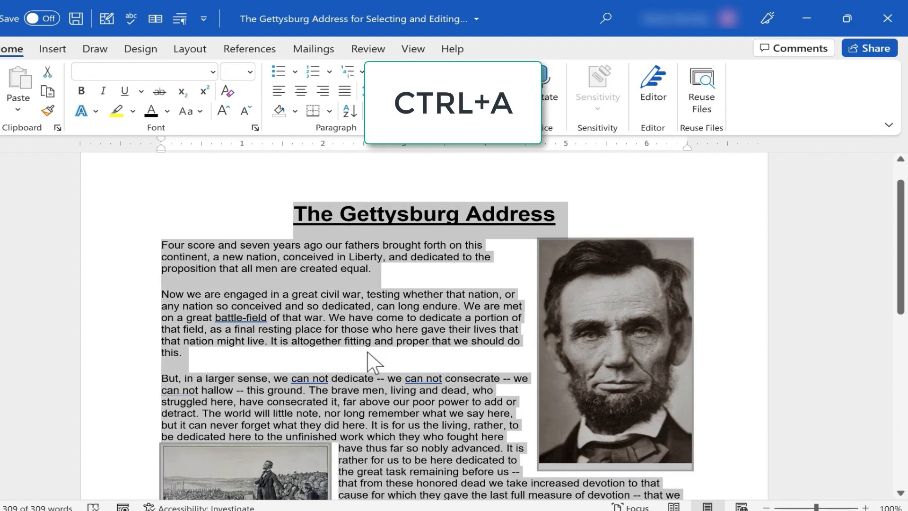
pyautogui.press('ctrl+a')
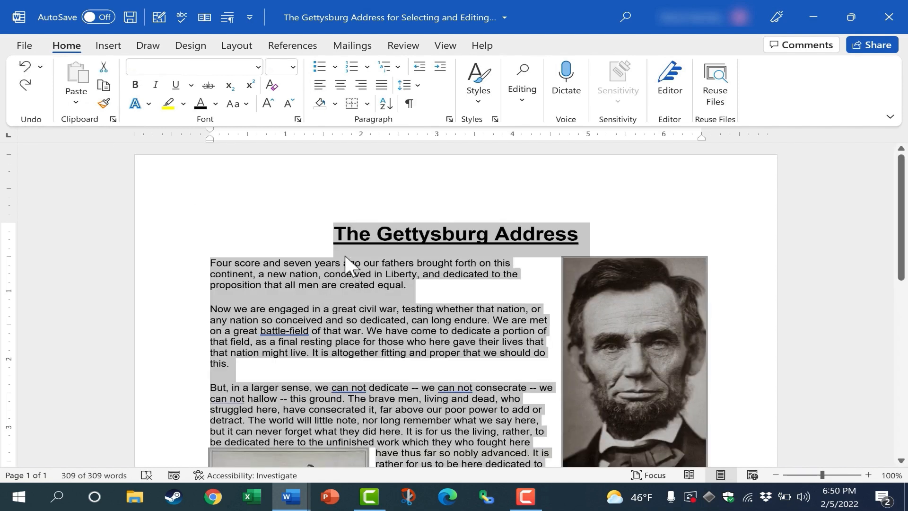
# Replace 'not' after 'we can' so the third paragraph reads 'we cannot consecrate'
pyautogui.click(355, 336)
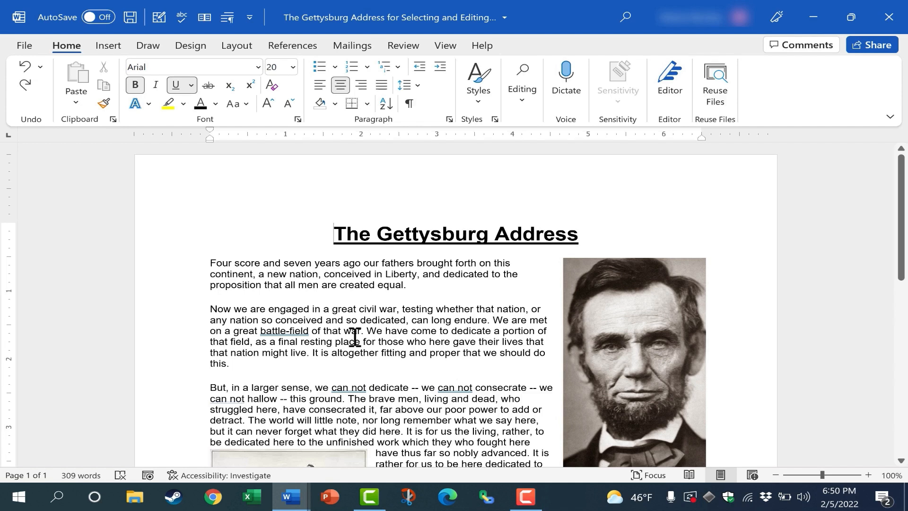
pyautogui.doubleClick(456, 388)
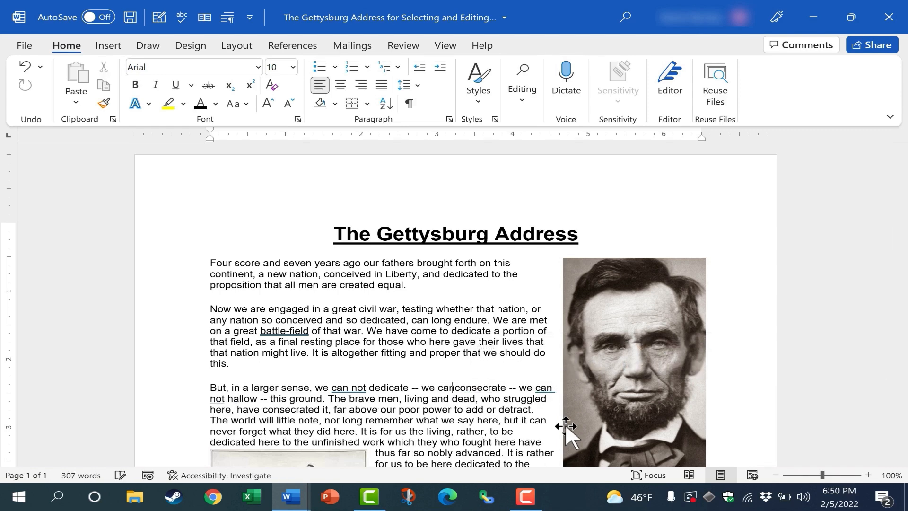
pyautogui.write('not')
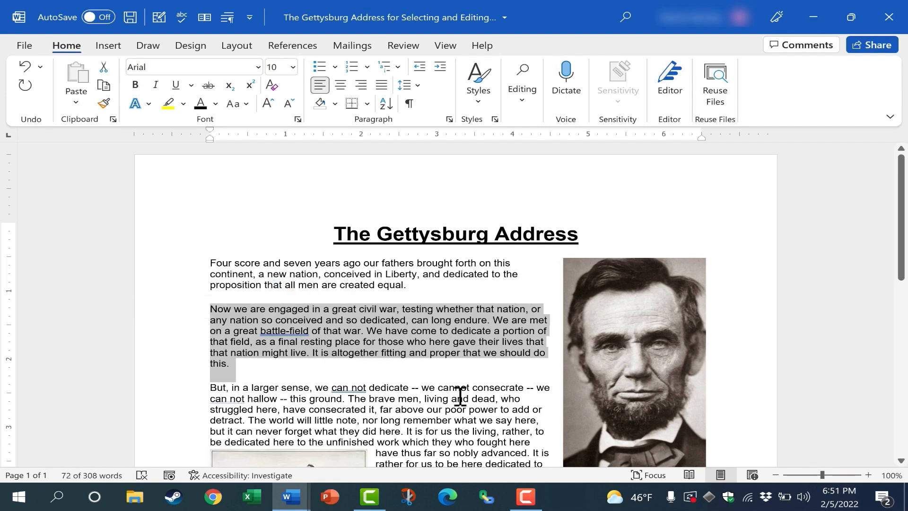
pyautogui.moveTo(469, 380)
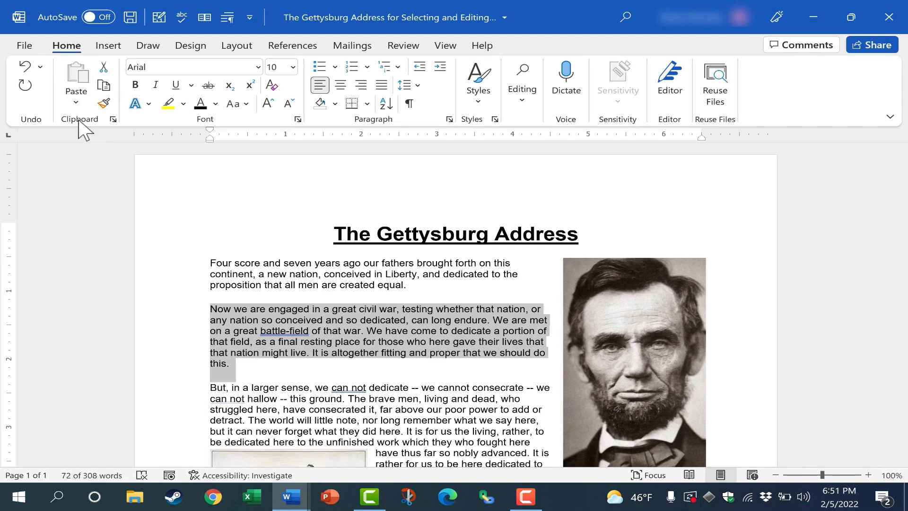
pyautogui.moveTo(75, 79)
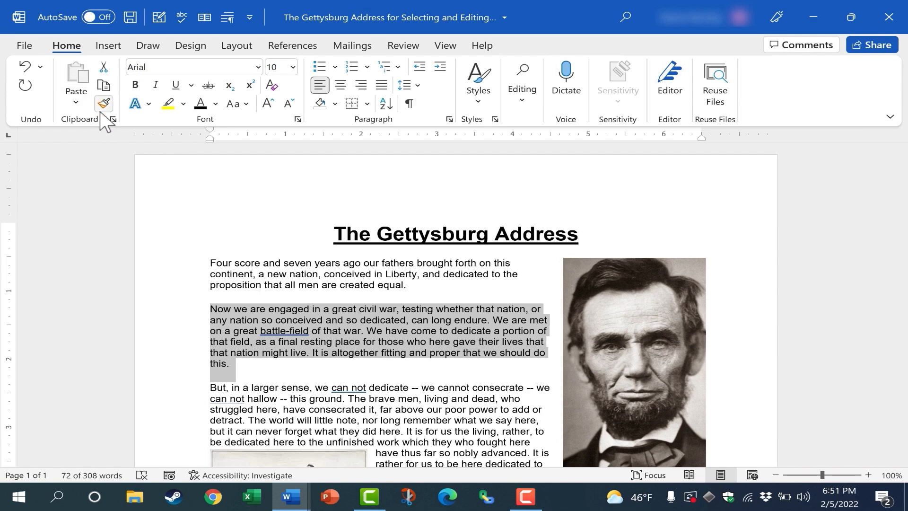
pyautogui.moveTo(103, 85)
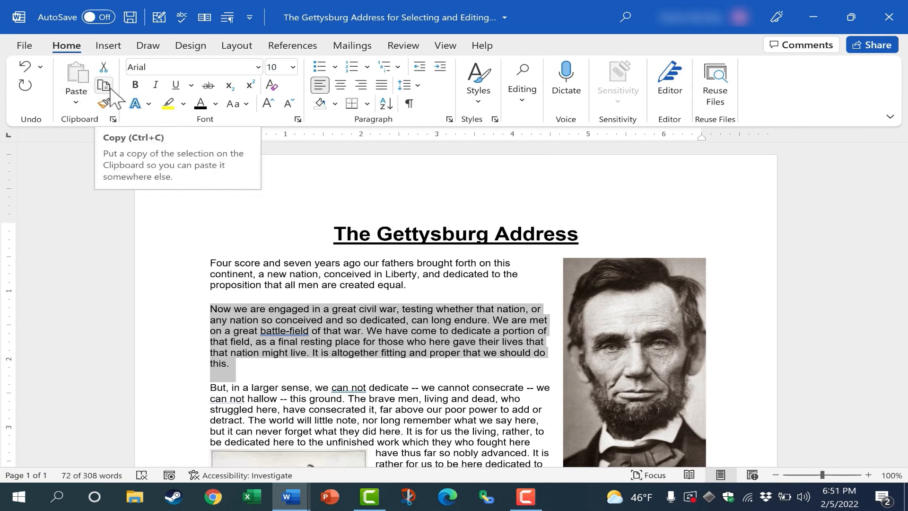
pyautogui.moveTo(362, 341)
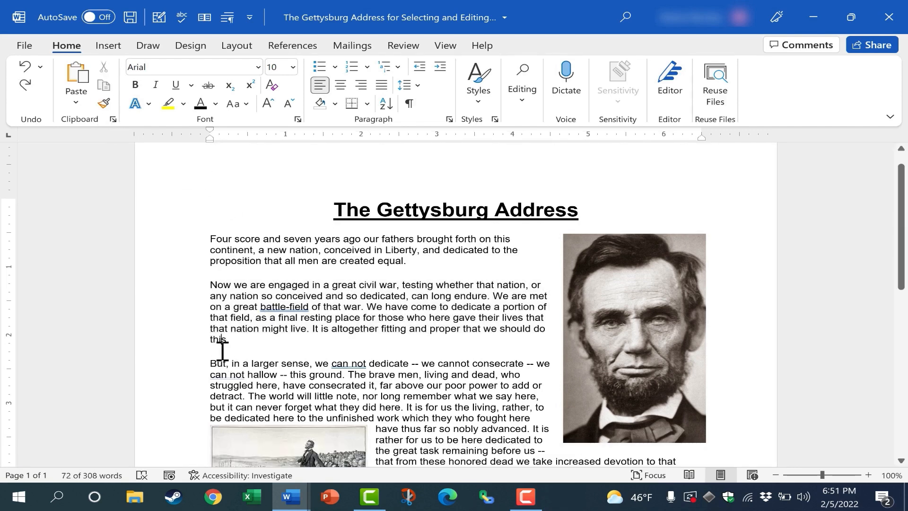
# Paste the copied 'Now we are engaged' paragraph at the top and copy the 'Four score' paragraph
pyautogui.click(253, 330)
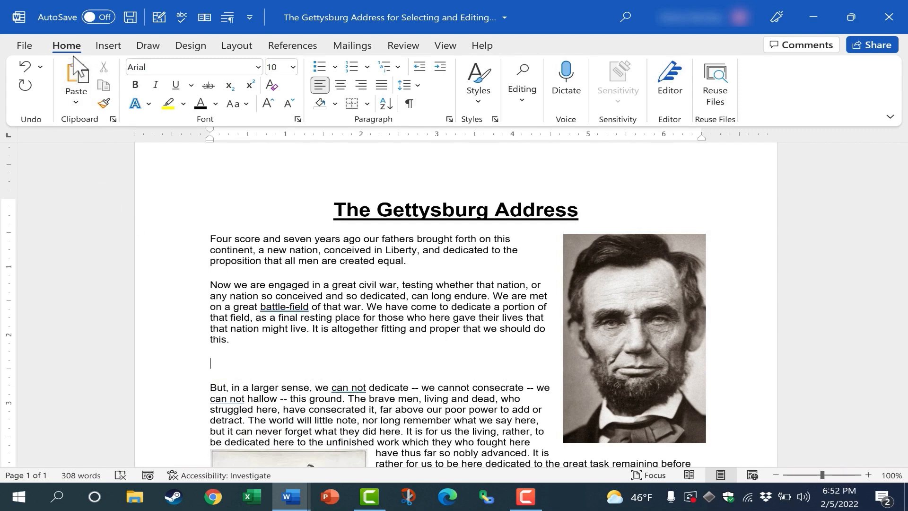
pyautogui.click(76, 73)
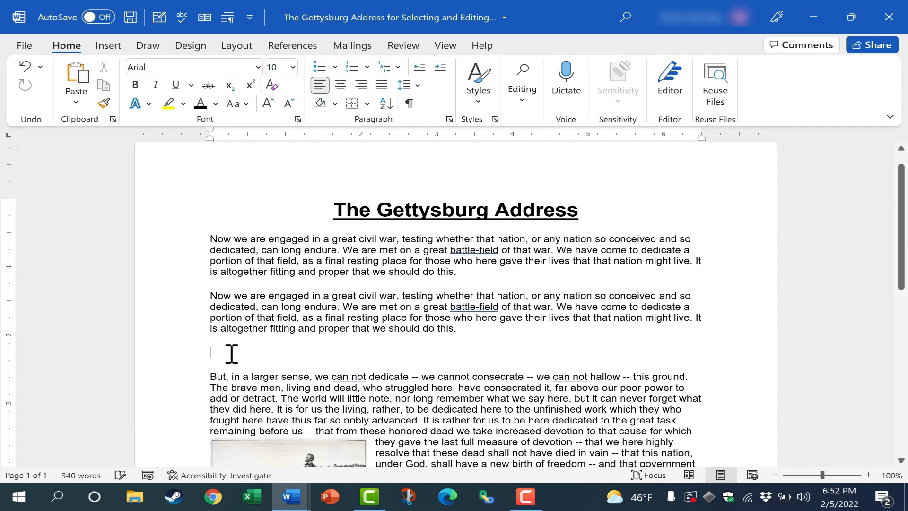
pyautogui.moveTo(107, 128)
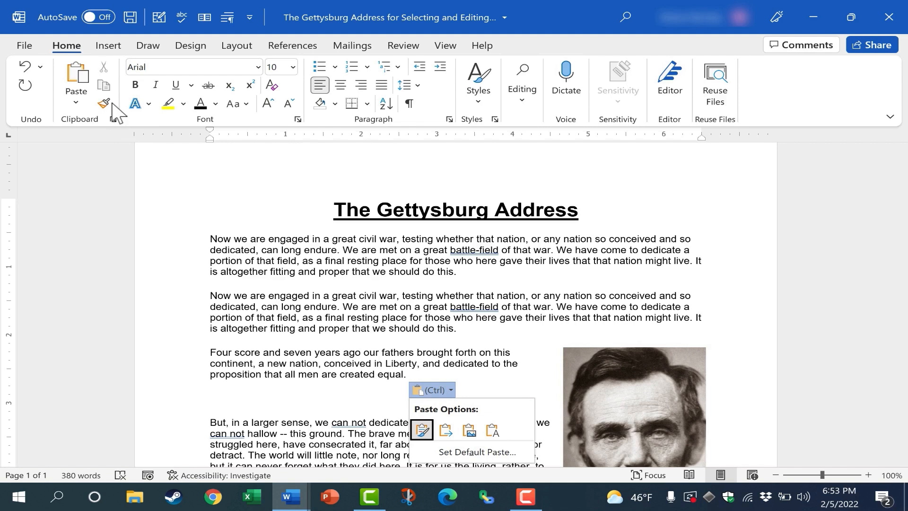
pyautogui.moveTo(87, 90)
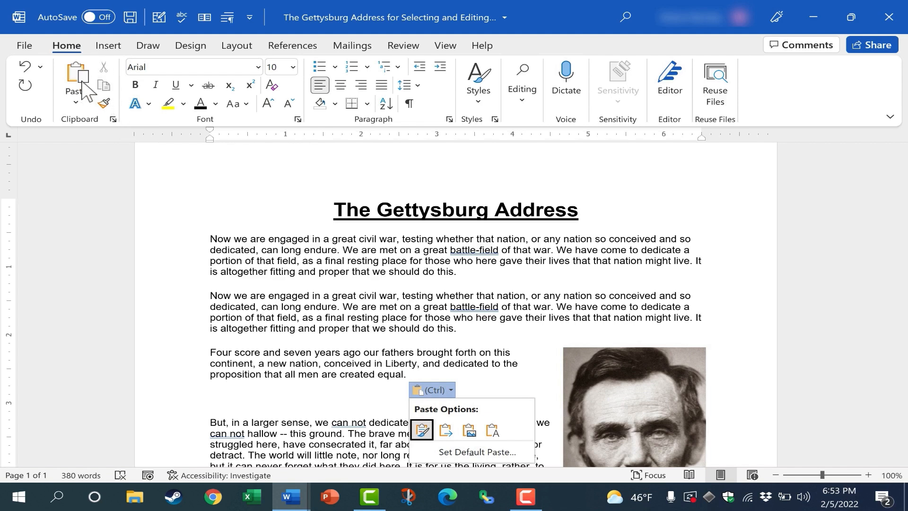
pyautogui.press('ctrl+c')
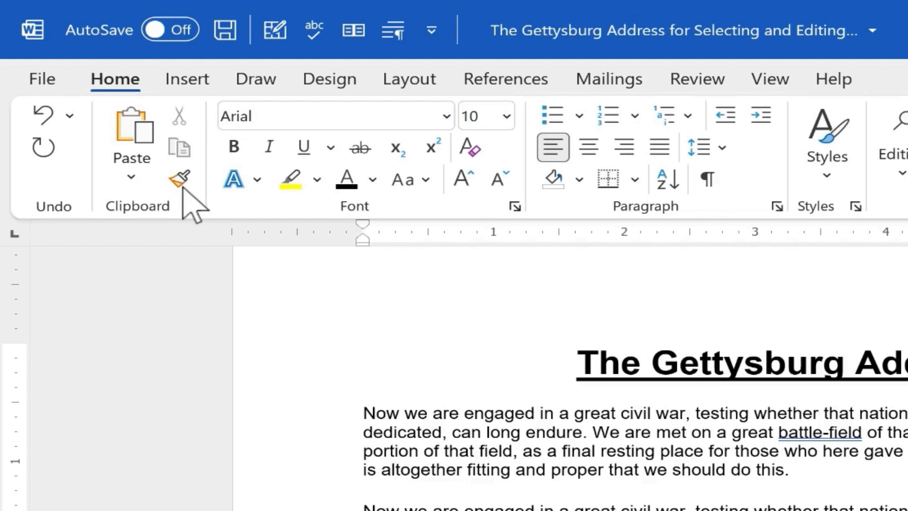
pyautogui.scroll(-3)
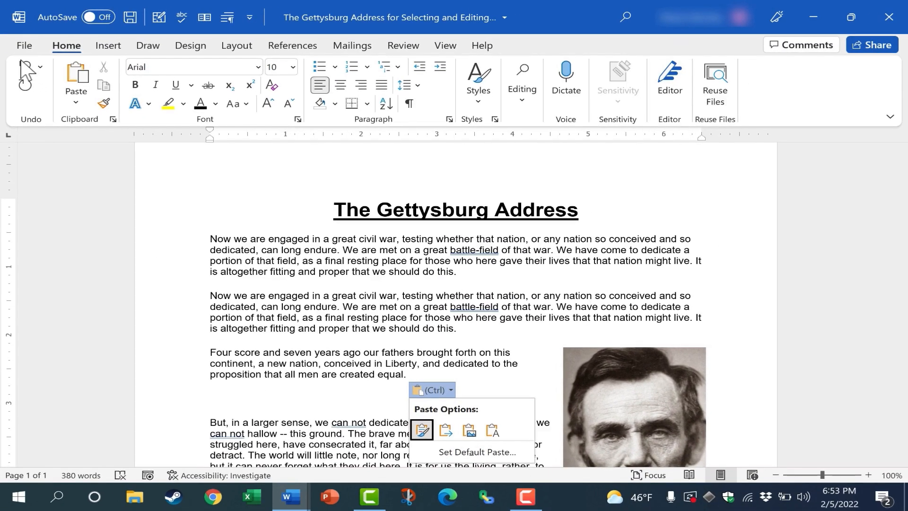
# Undo the pastes and the 'cannot' edit, returning the document to 309 words
pyautogui.click(422, 429)
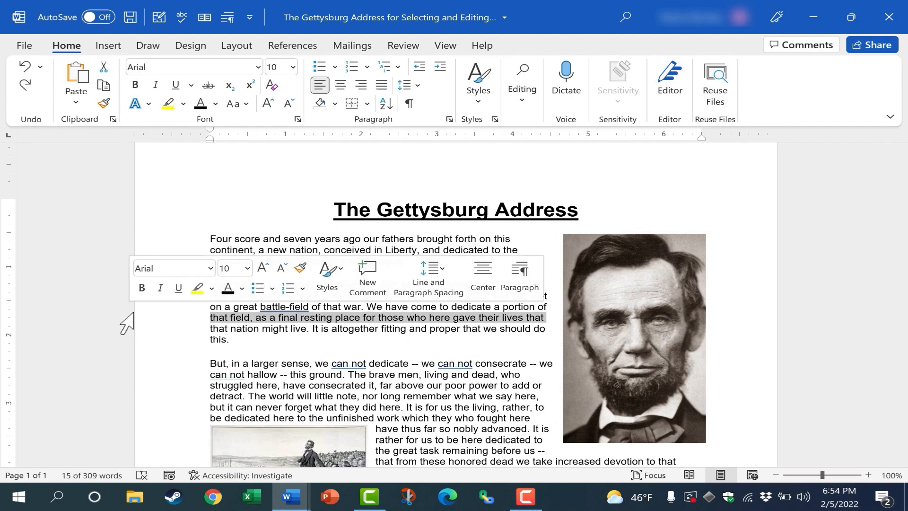
pyautogui.click(398, 398)
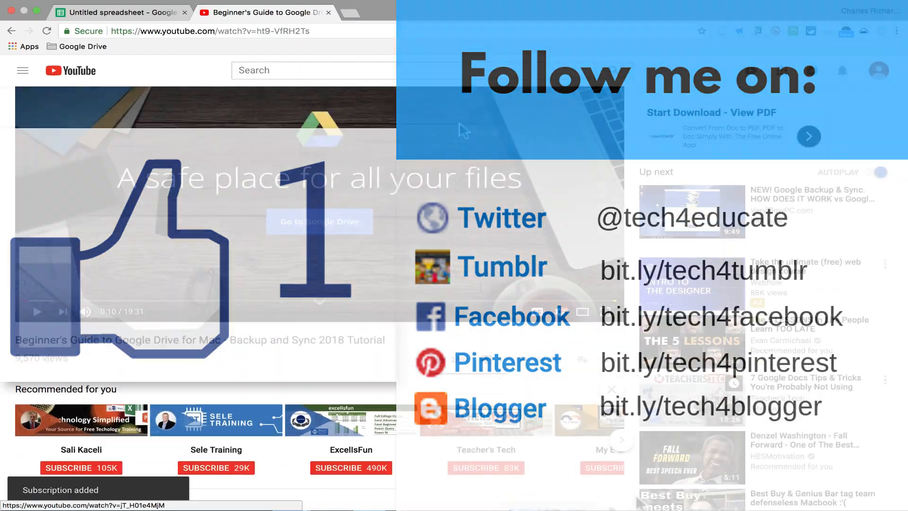
# Bring up the Super Thanks purchase options under the Excel for Web video
pyautogui.scroll(-3)
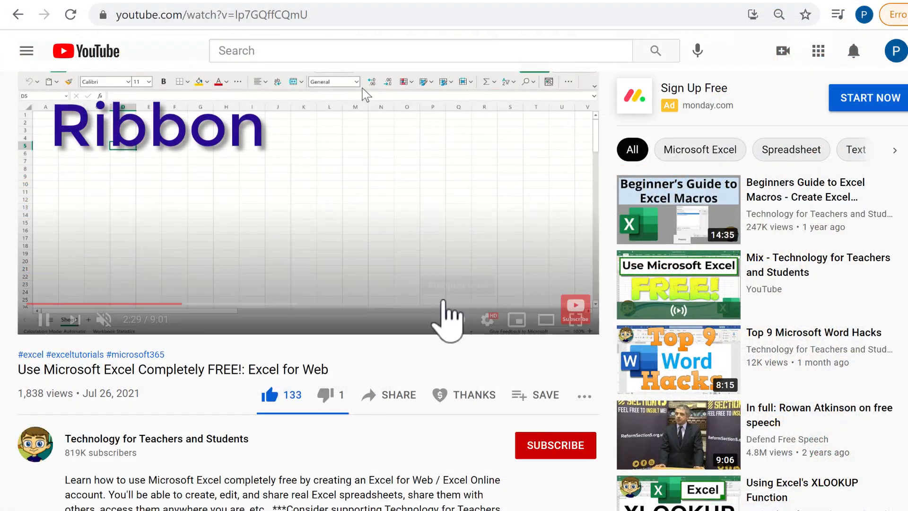
pyautogui.click(464, 394)
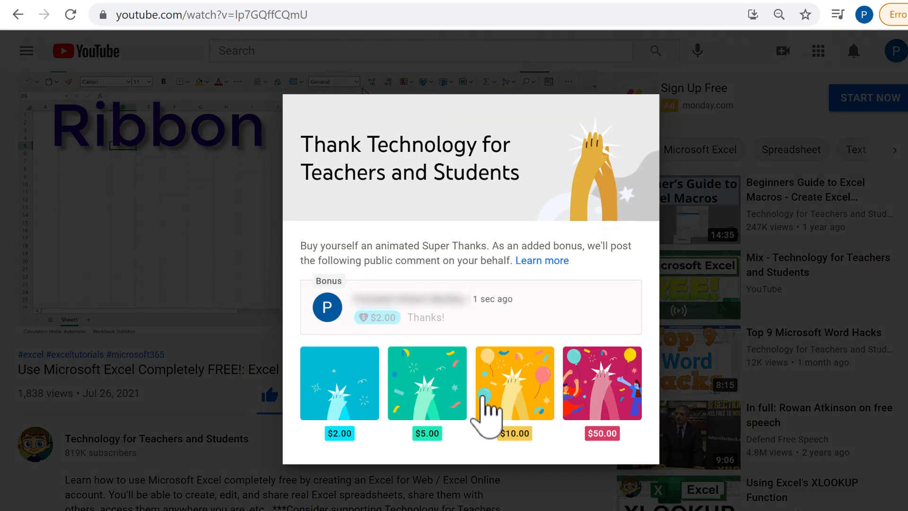